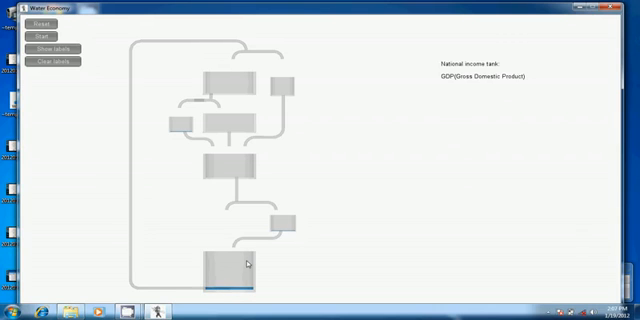
{"action": "mouse_move", "coordinate": [236, 288]}
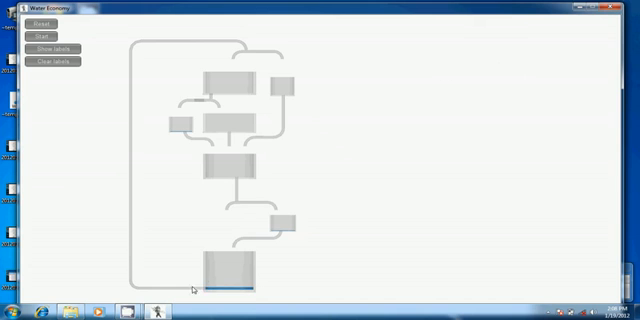
{"action": "mouse_move", "coordinate": [250, 180]}
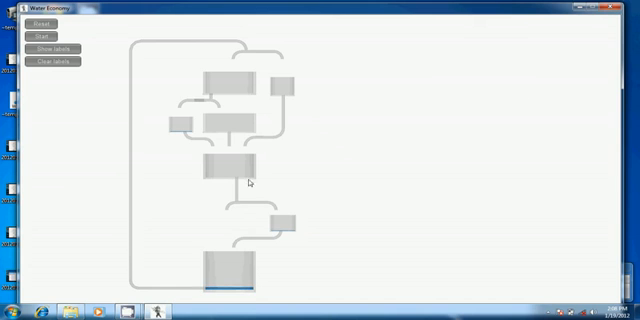
{"action": "mouse_move", "coordinate": [216, 260]}
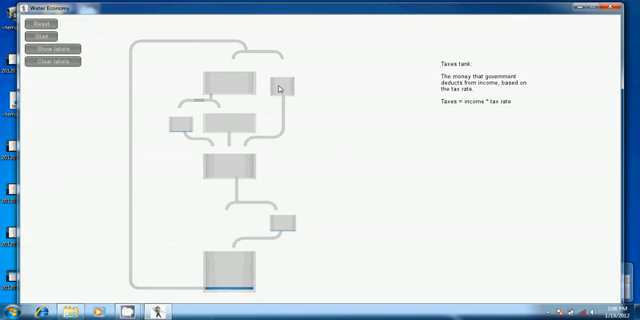
{"action": "mouse_move", "coordinate": [276, 82]}
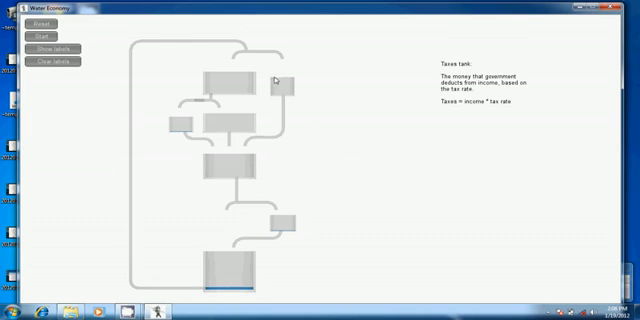
{"action": "mouse_move", "coordinate": [284, 88]}
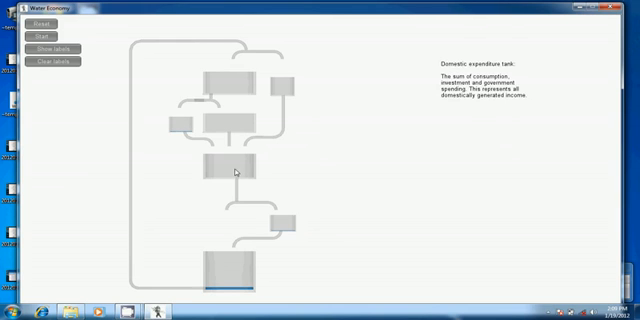
{"action": "mouse_move", "coordinate": [252, 172]}
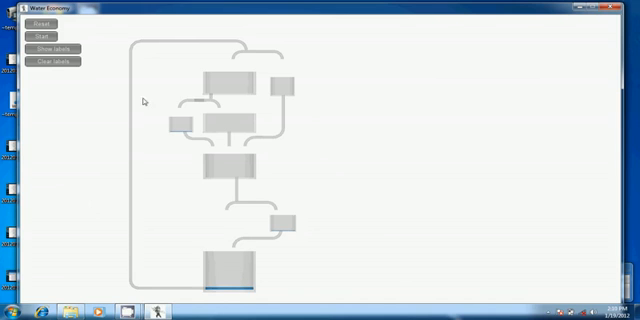
{"action": "mouse_move", "coordinate": [200, 224]}
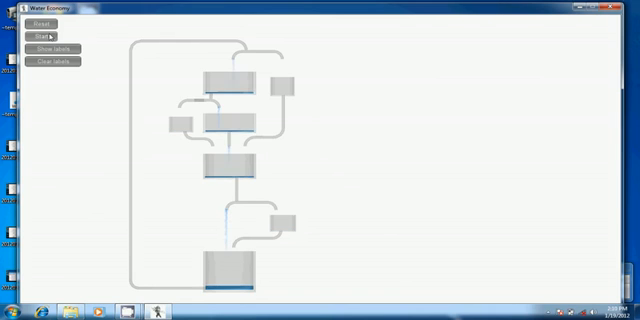
Run the simulation from the top-left controls so the upper tanks fill with deeper blue water
{"action": "left_click", "coordinate": [46, 36]}
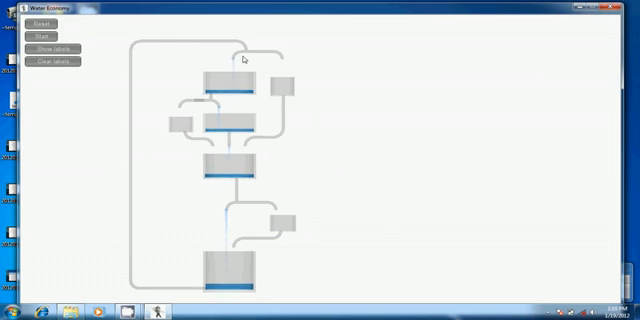
{"action": "left_click", "coordinate": [40, 46]}
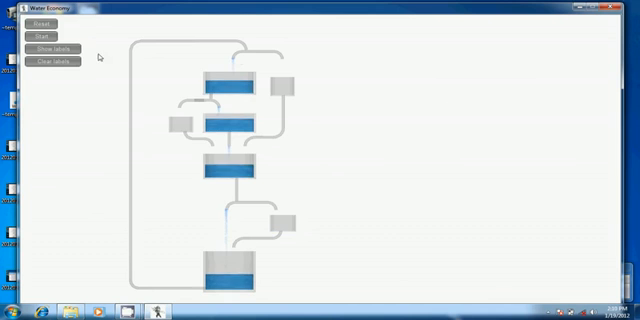
Show labels so every tank is named and the two vertical control sliders appear
{"action": "left_click", "coordinate": [44, 50]}
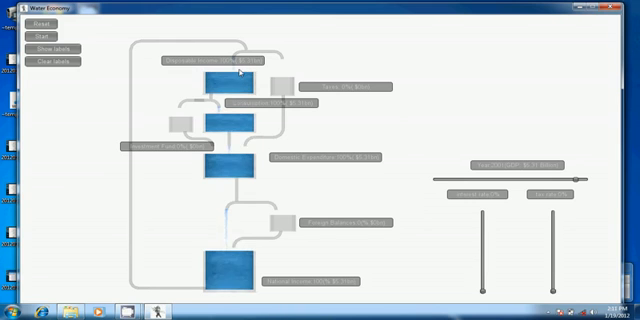
{"action": "mouse_move", "coordinate": [428, 166]}
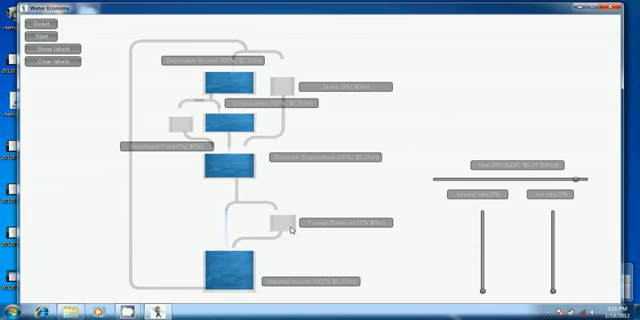
{"action": "mouse_move", "coordinate": [390, 200]}
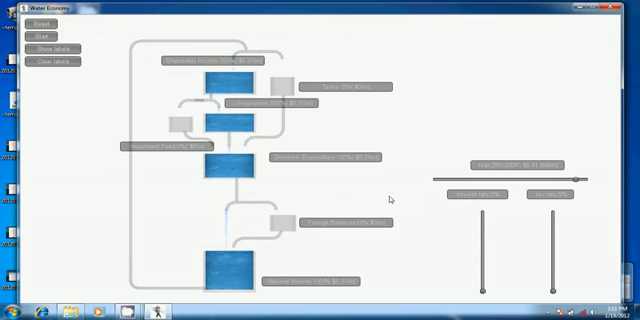